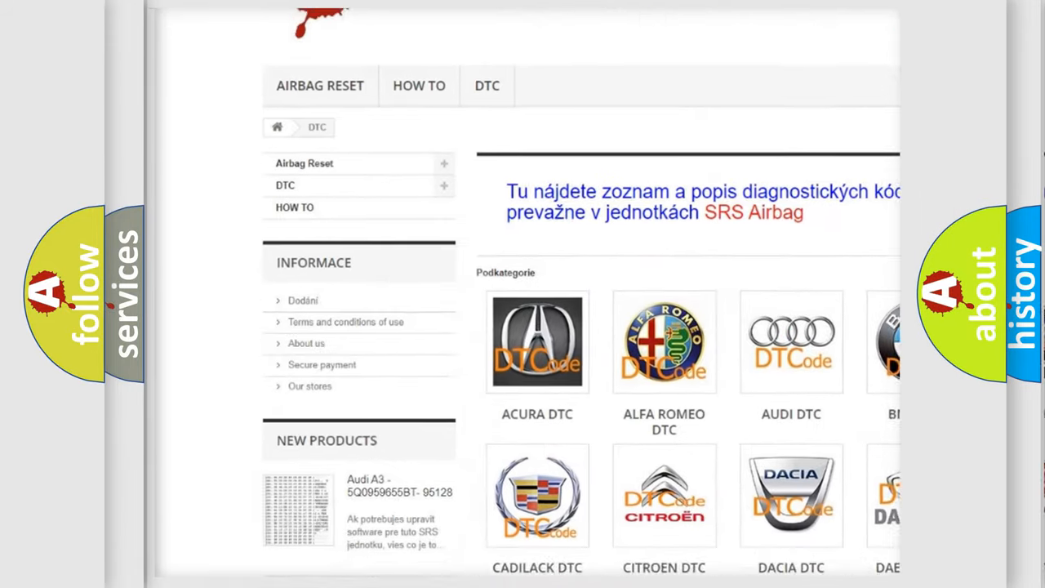
scroll("down", 3)
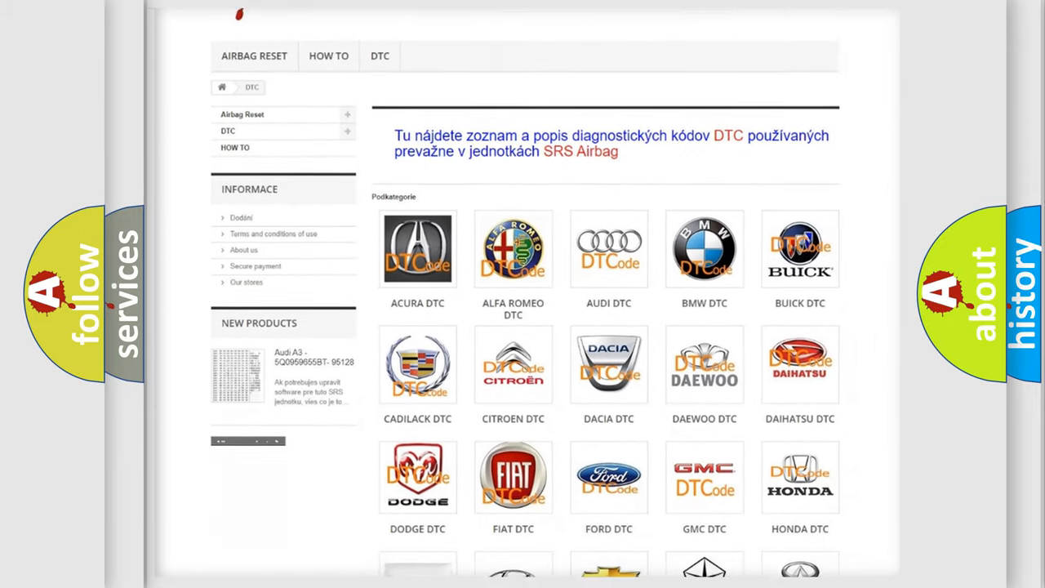
scroll("down", 3)
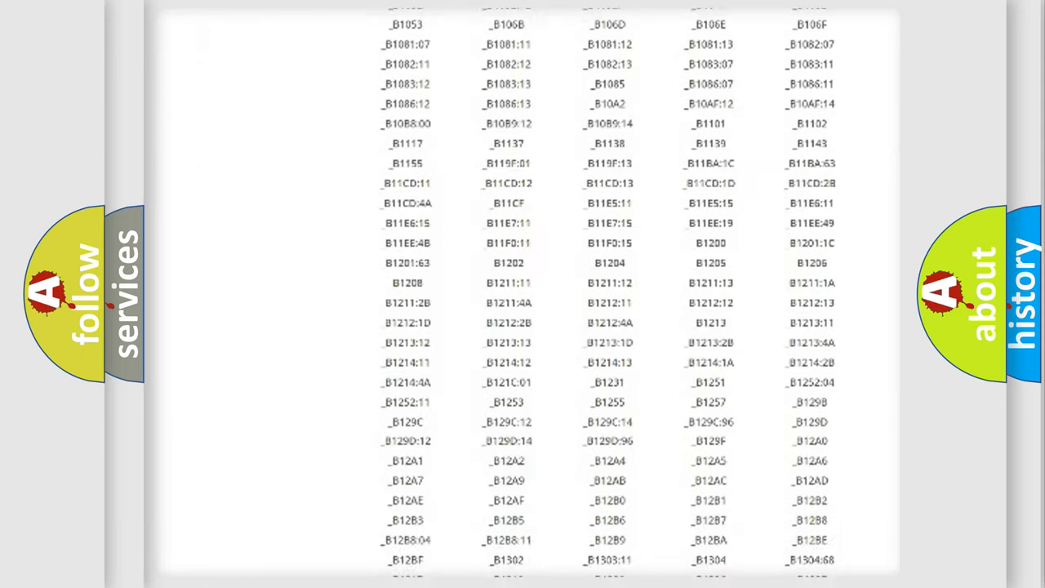
scroll("down", 3)
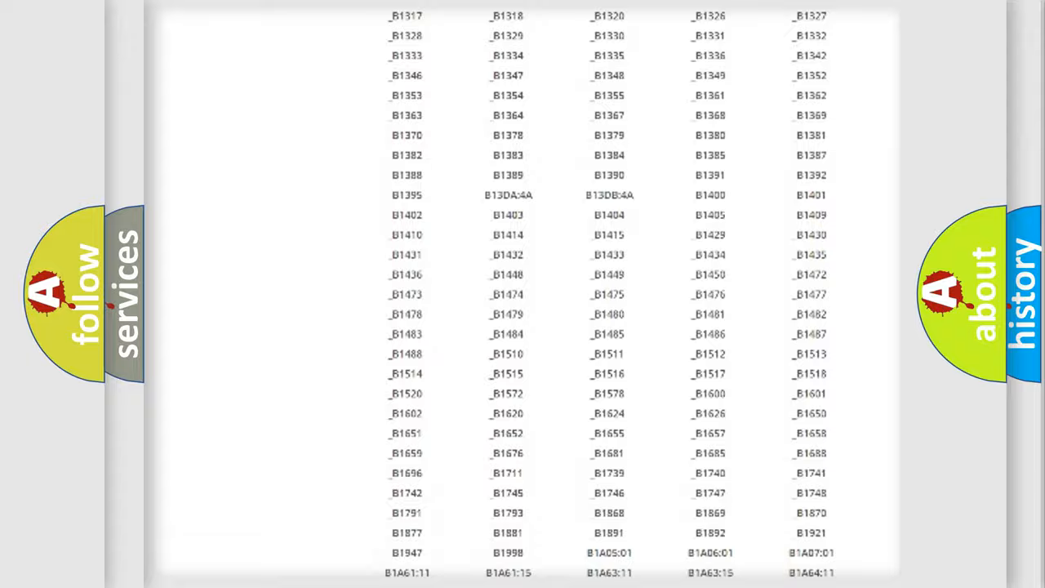